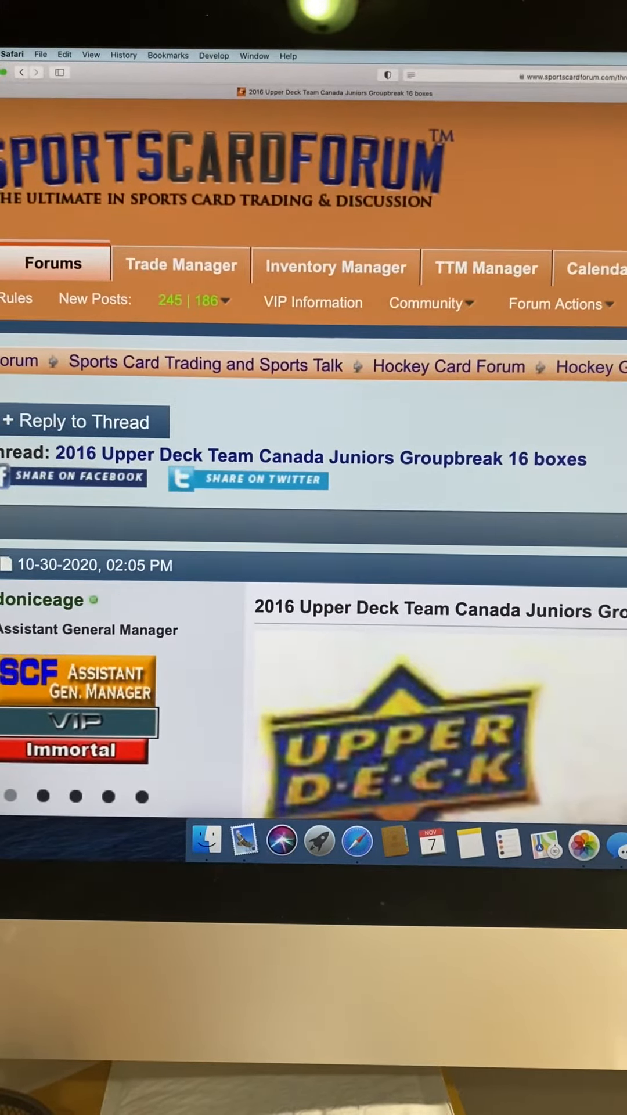
Step: Review the group break's member list, then bring up the Random.org dice roller
scroll("down", 3)
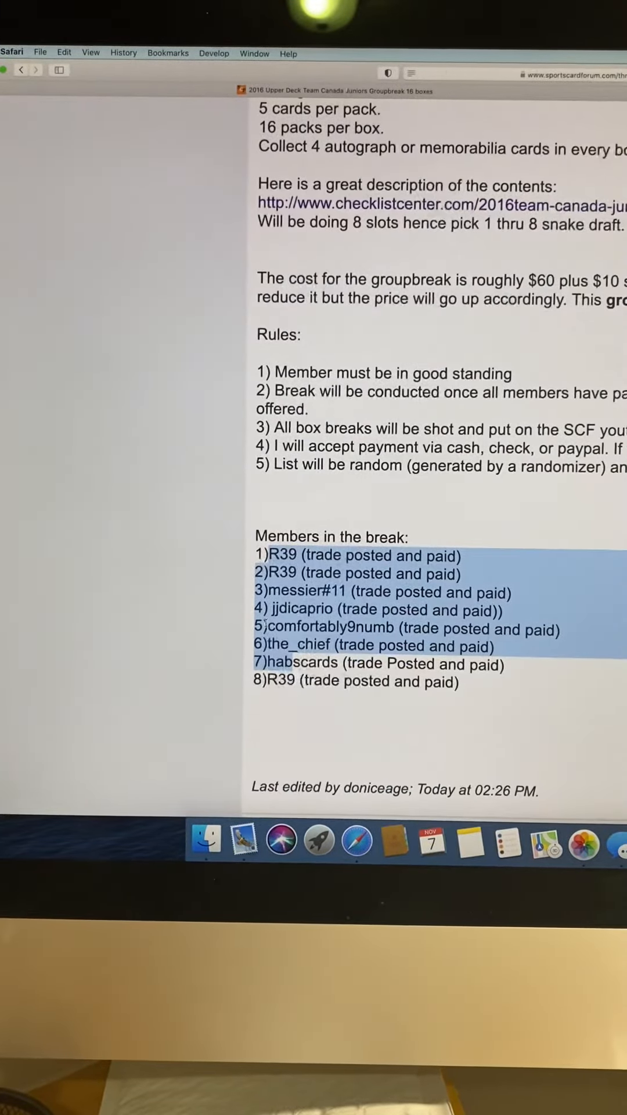
left_click(299, 563)
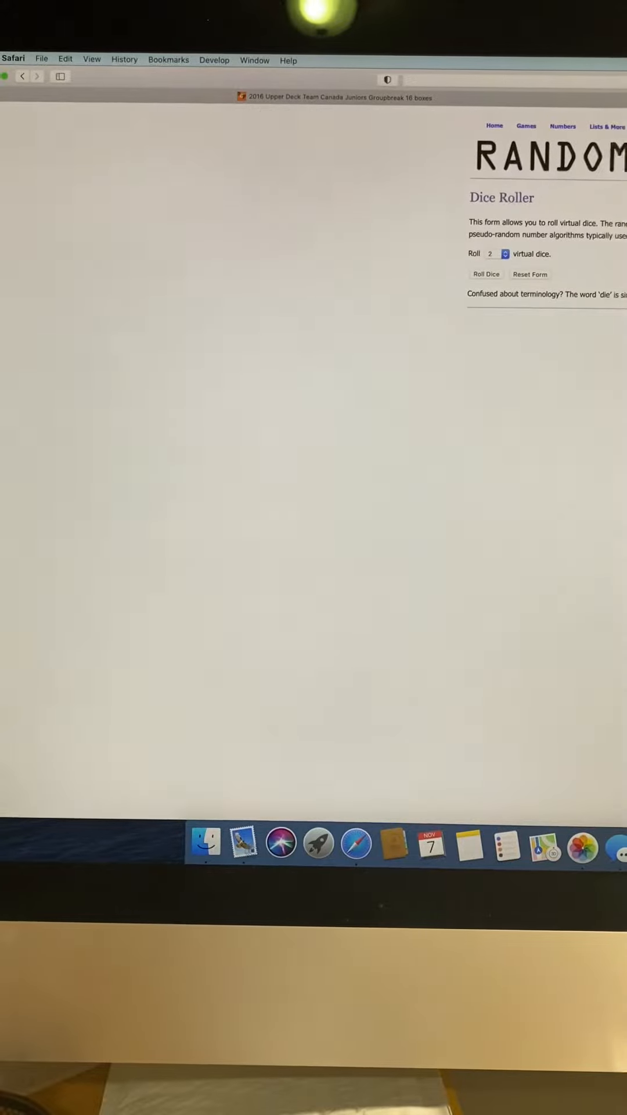
Step: Roll one virtual die, getting a result of 3
left_click(505, 255)
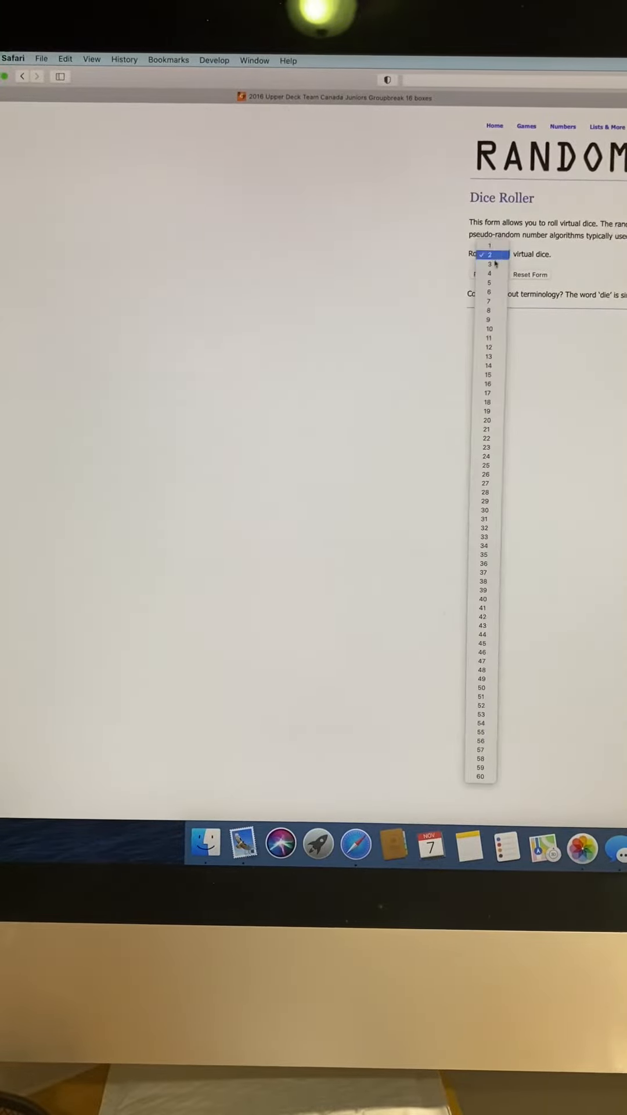
left_click(489, 255)
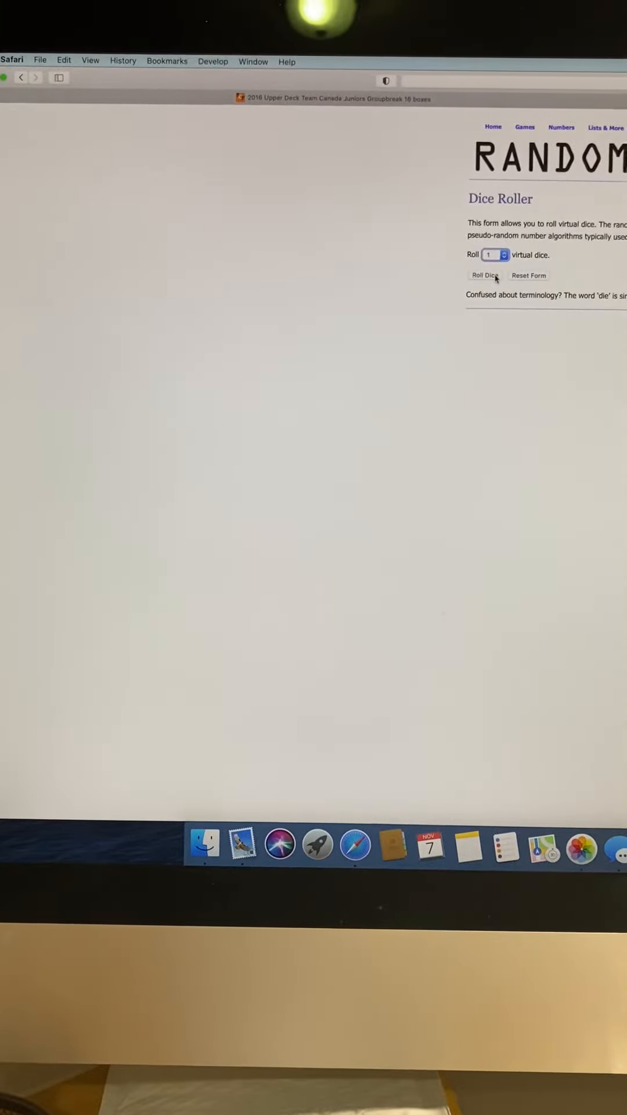
left_click(484, 275)
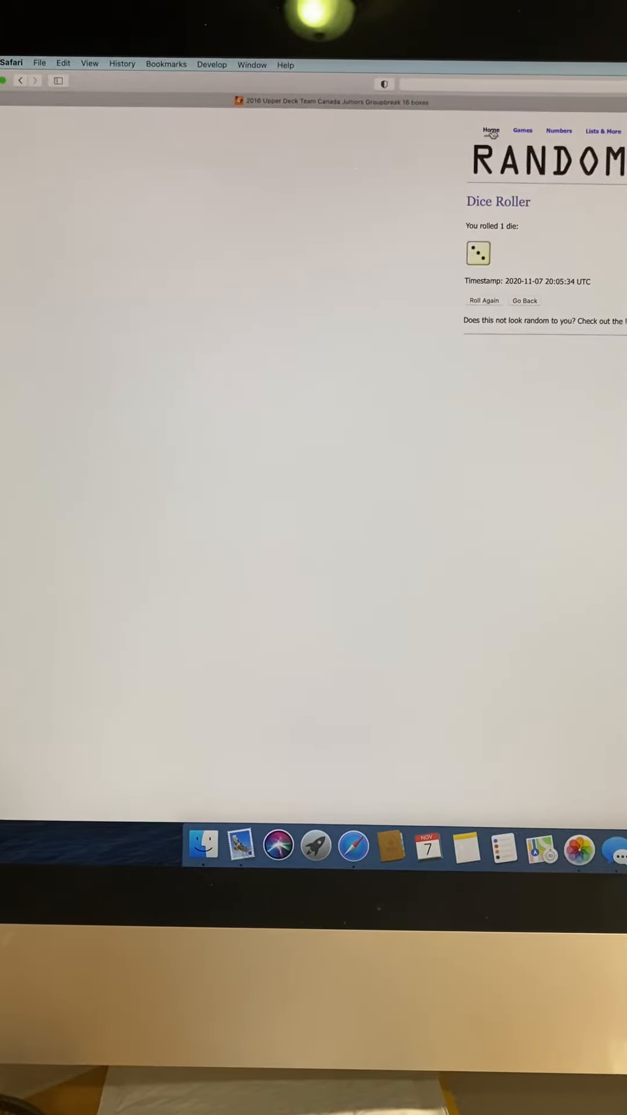
Step: Reach the List Randomizer from the Random.org home page and shuffle the eight member names
left_click(490, 132)
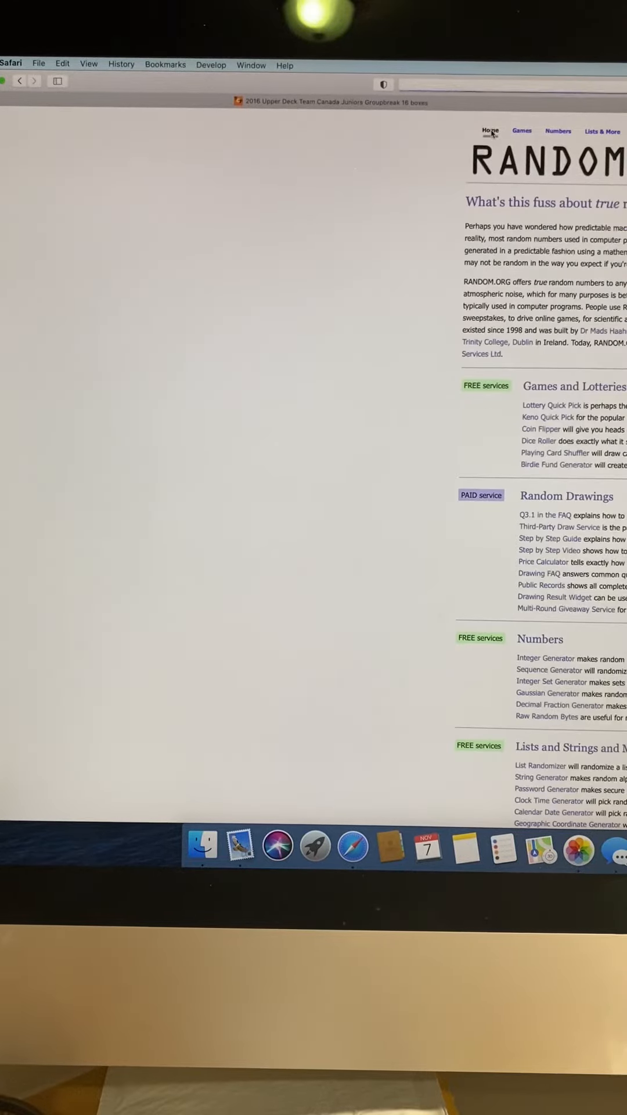
scroll("down", 3)
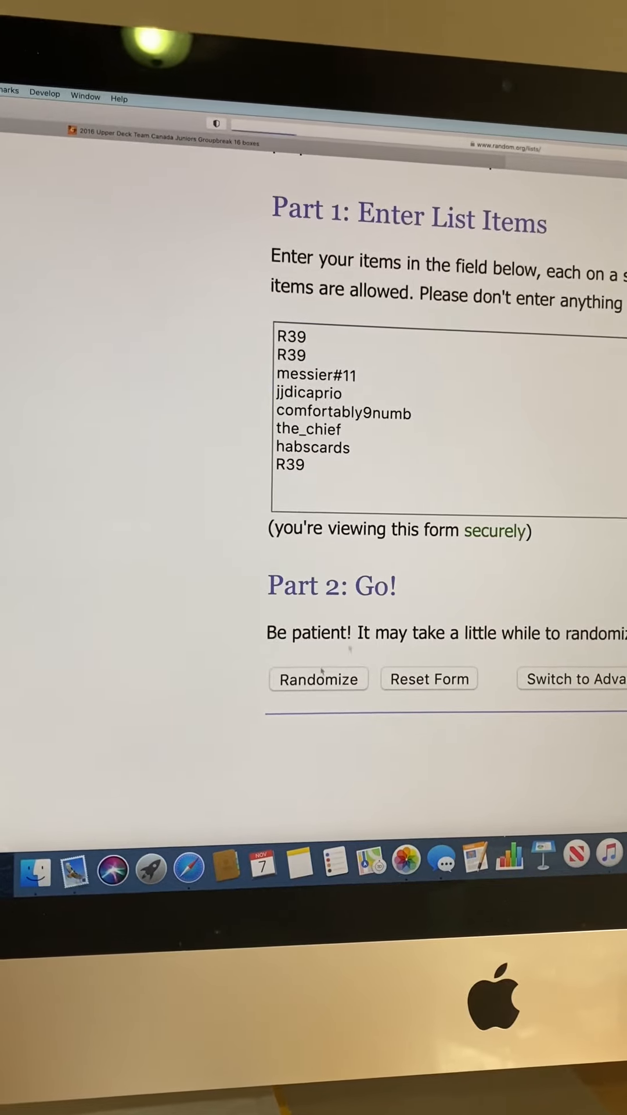
left_click(318, 680)
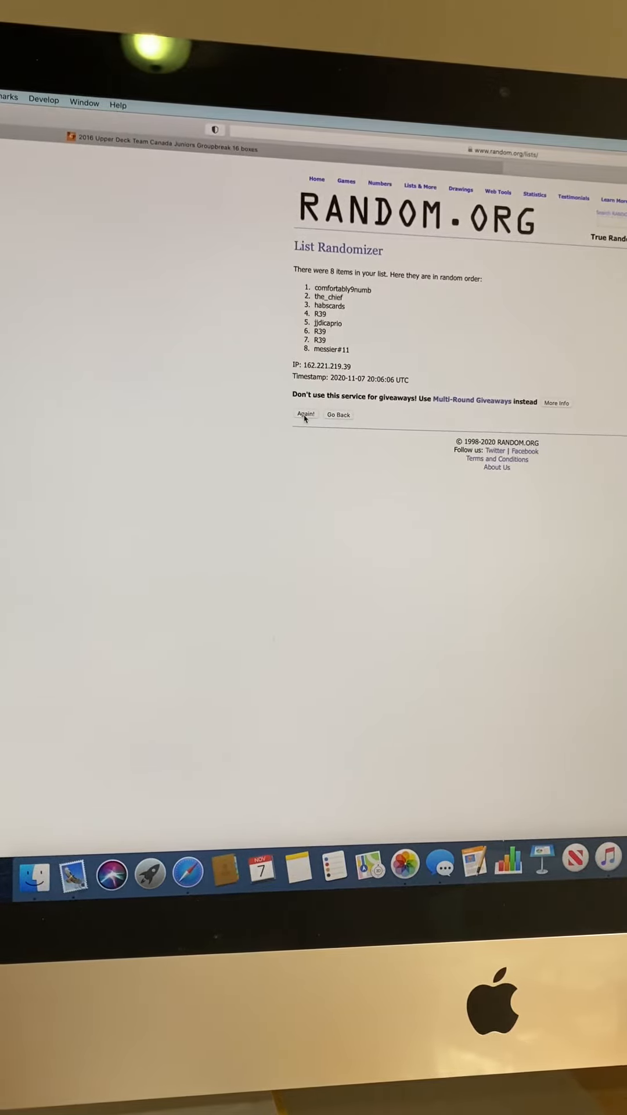
left_click(305, 415)
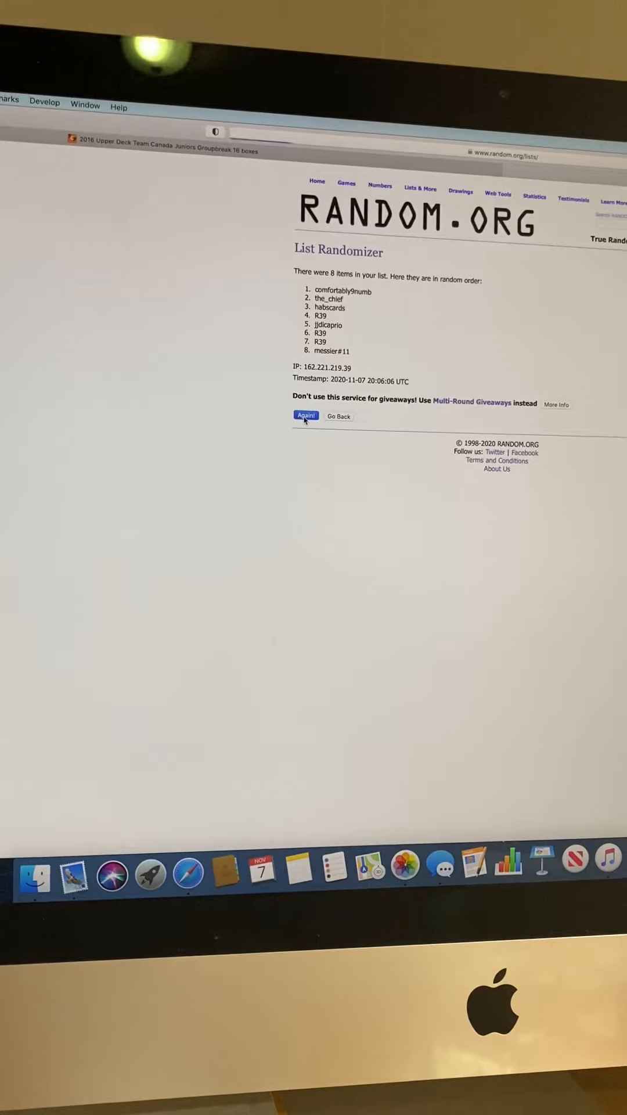
left_click(307, 416)
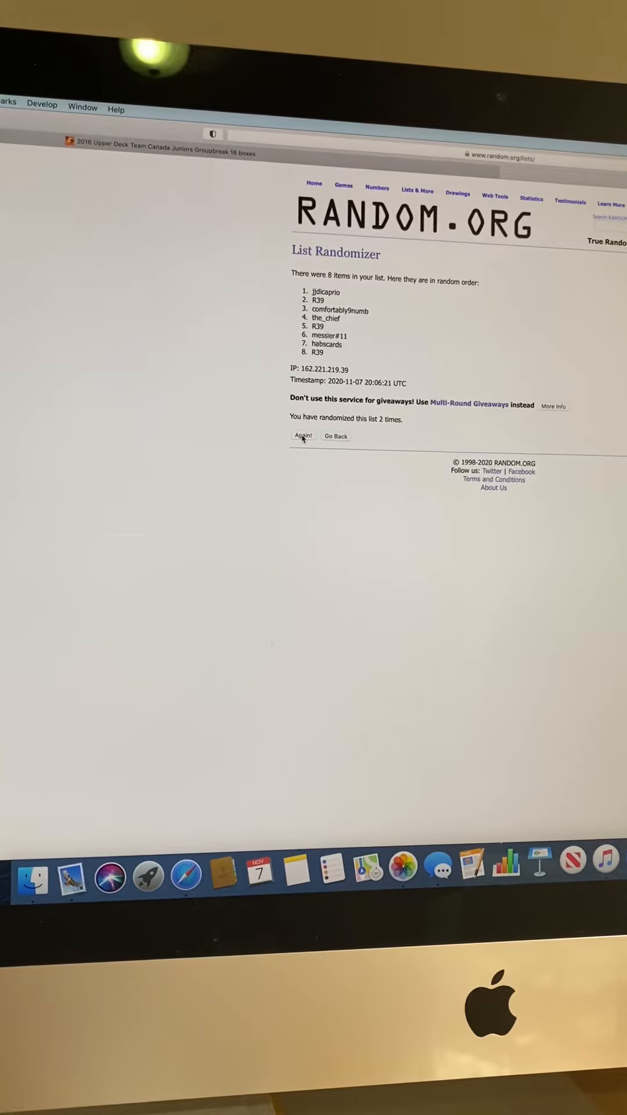
left_click(303, 436)
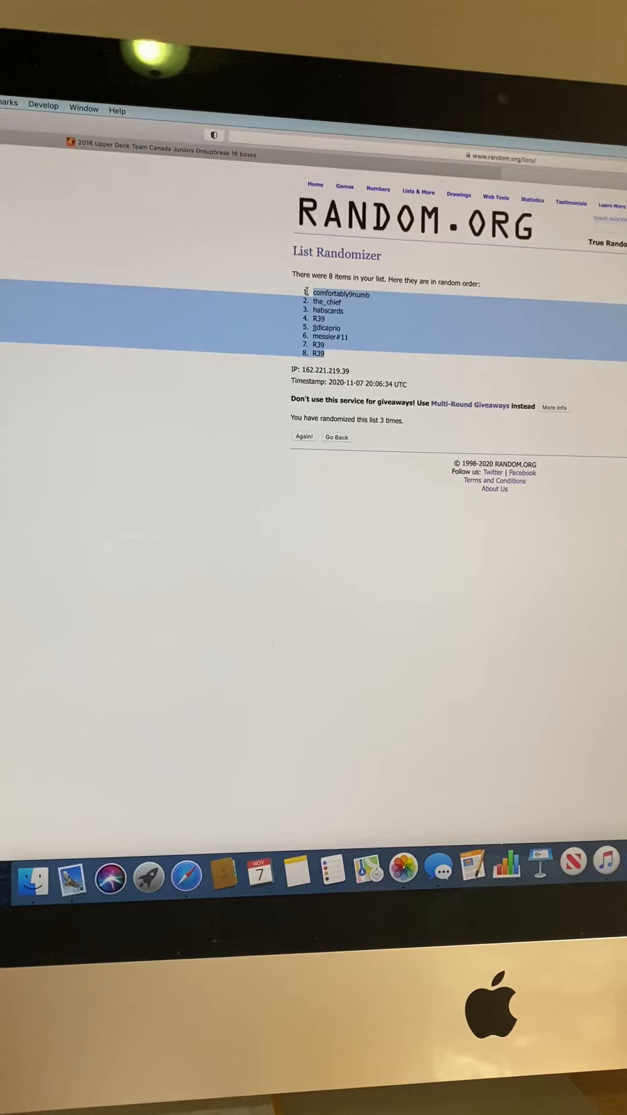
right_click(328, 312)
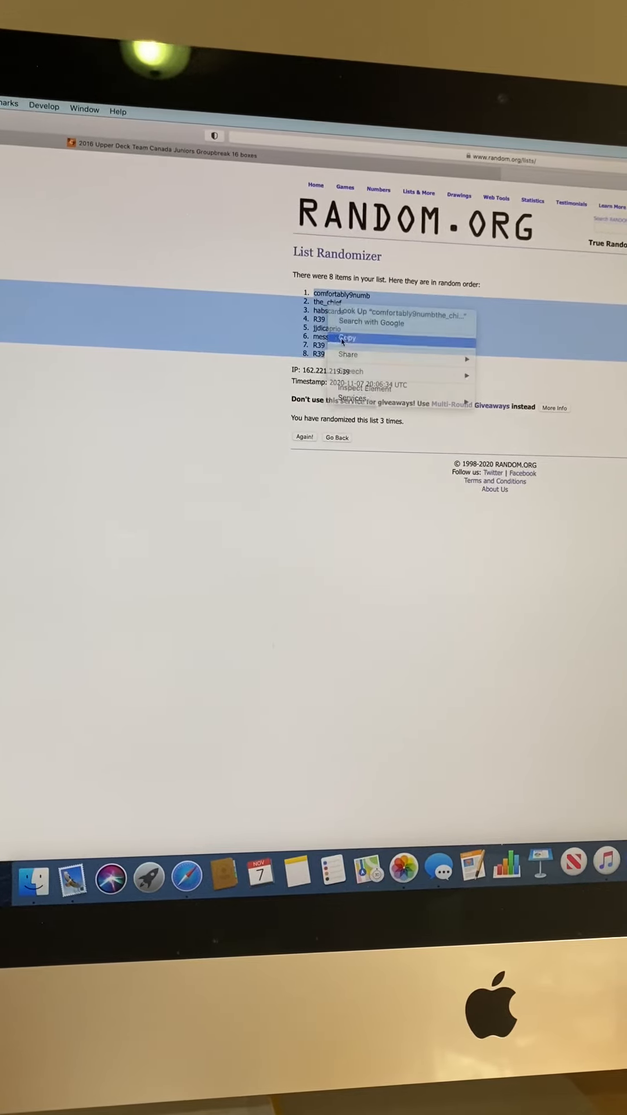